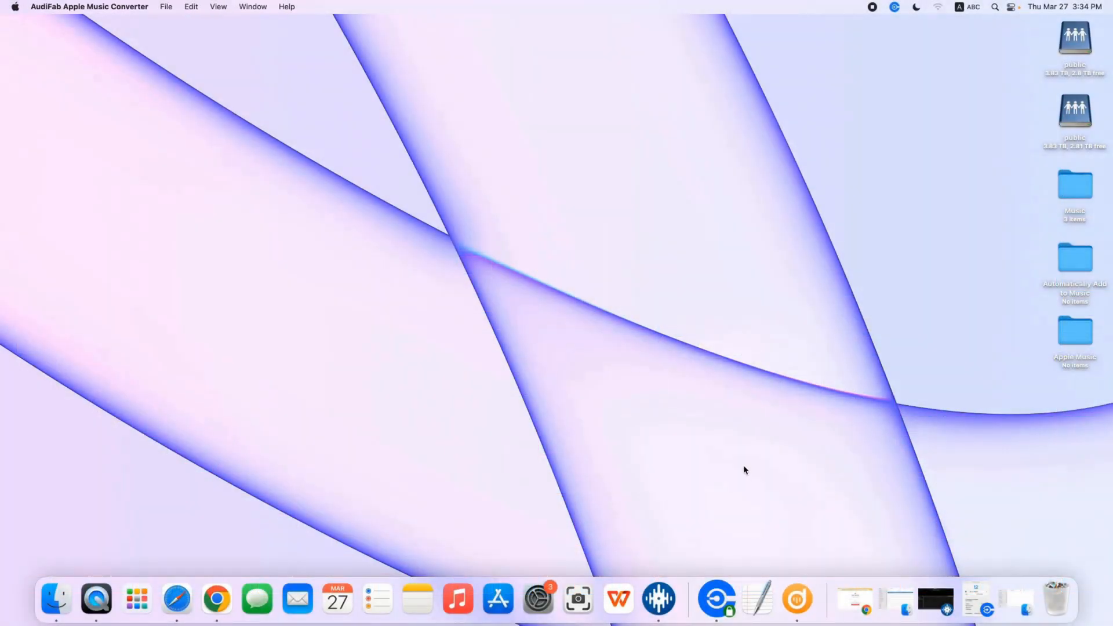
Launch AudiFab Apple Music Converter from the Dock to its main Music screen
{"action": "left_click", "coordinate": [797, 600]}
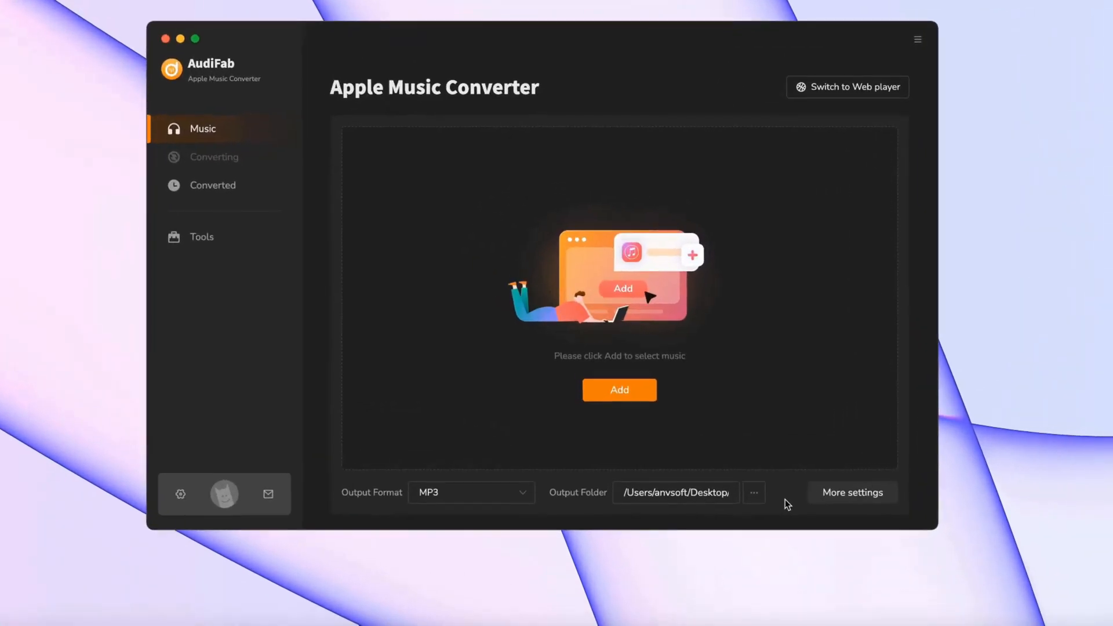
{"action": "left_click", "coordinate": [619, 389]}
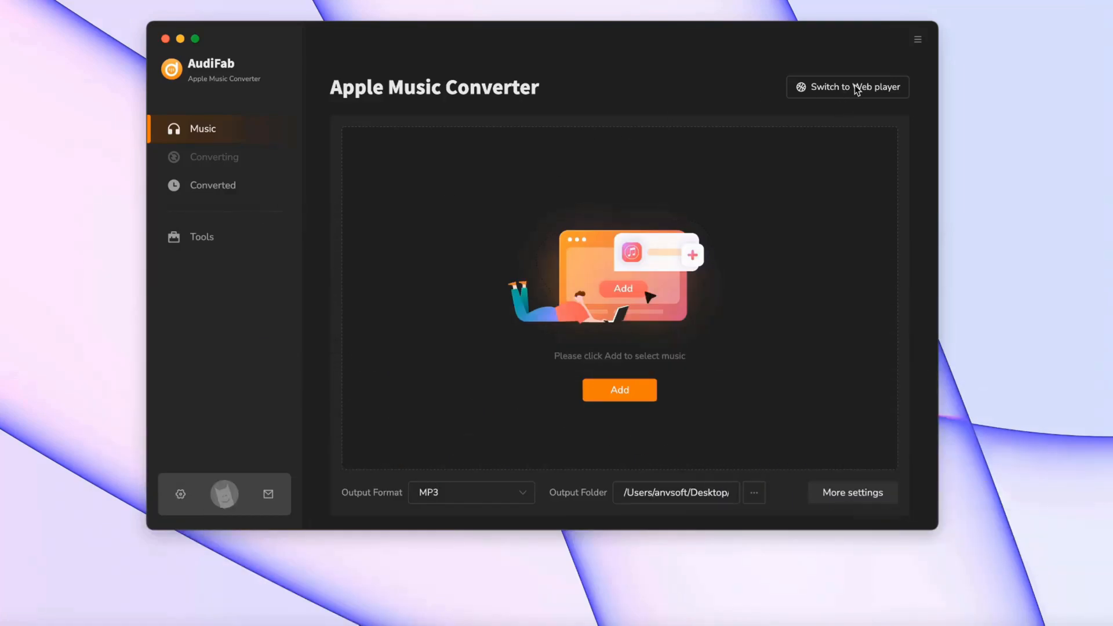
{"action": "mouse_move", "coordinate": [909, 107]}
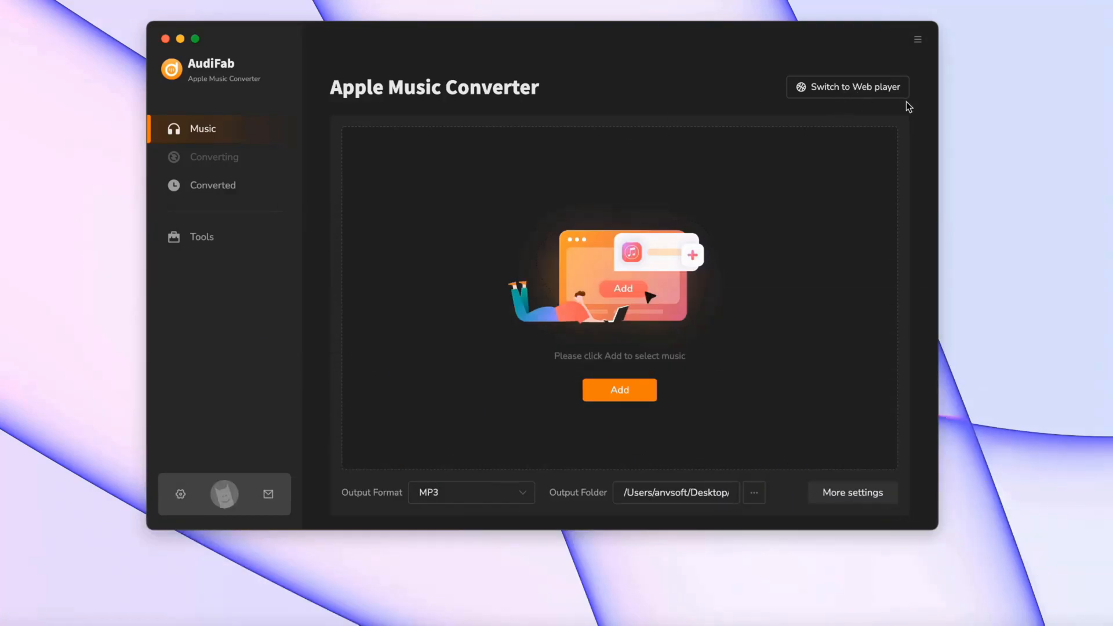
{"action": "mouse_move", "coordinate": [776, 318]}
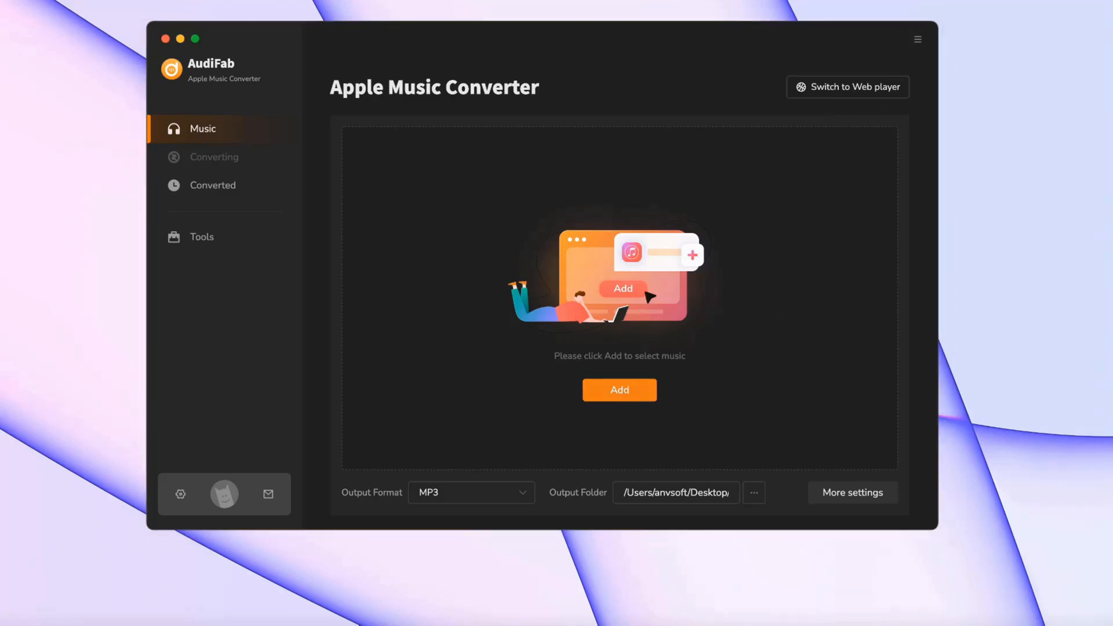
Add U2's Every Breaking Wave to the conversion list, sorting tracks by Date Added
{"action": "left_click", "coordinate": [619, 390]}
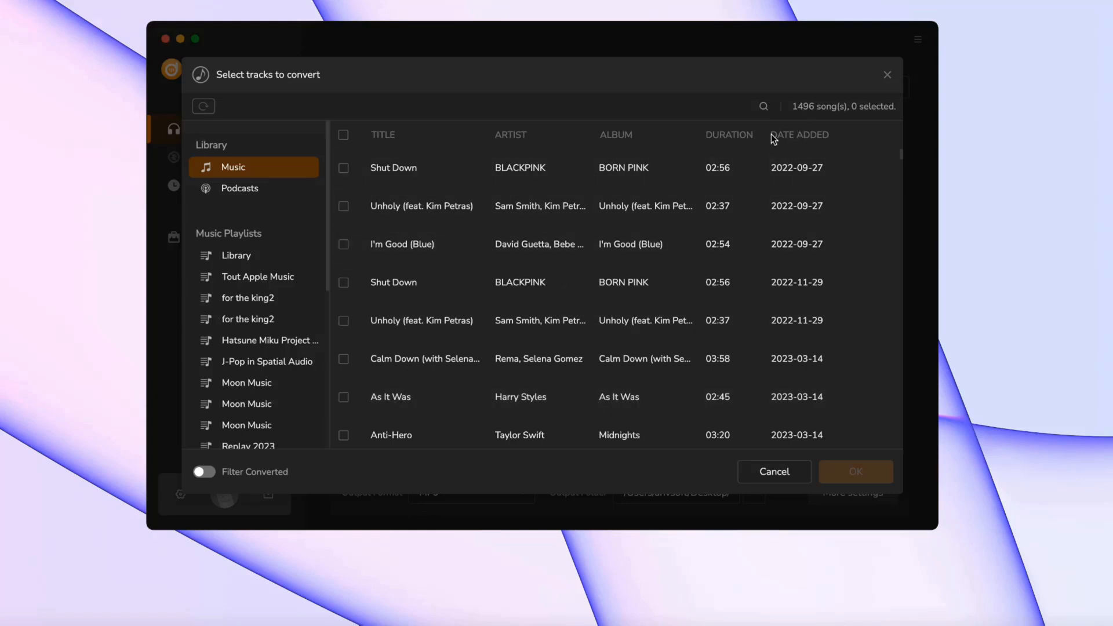
{"action": "left_click", "coordinate": [803, 134]}
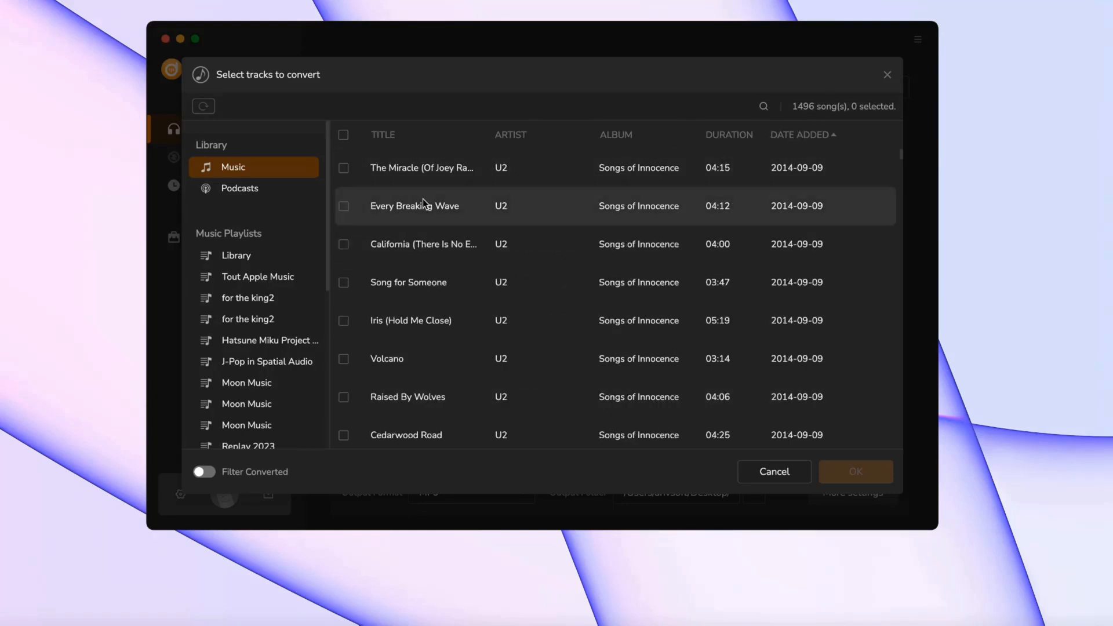
{"action": "left_click", "coordinate": [343, 206]}
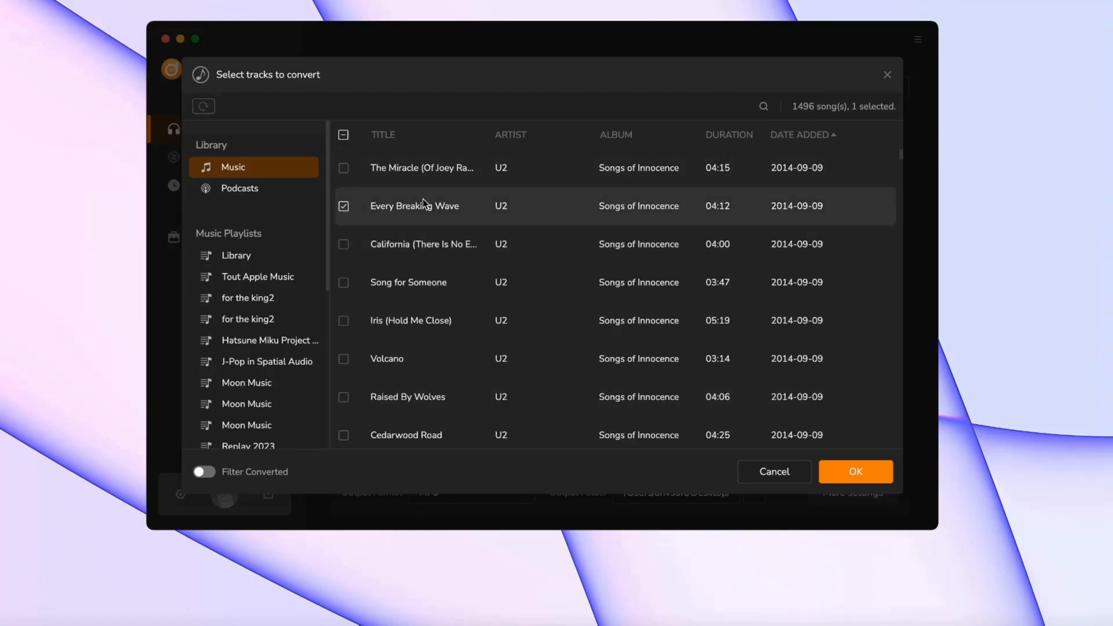
{"action": "mouse_move", "coordinate": [774, 346]}
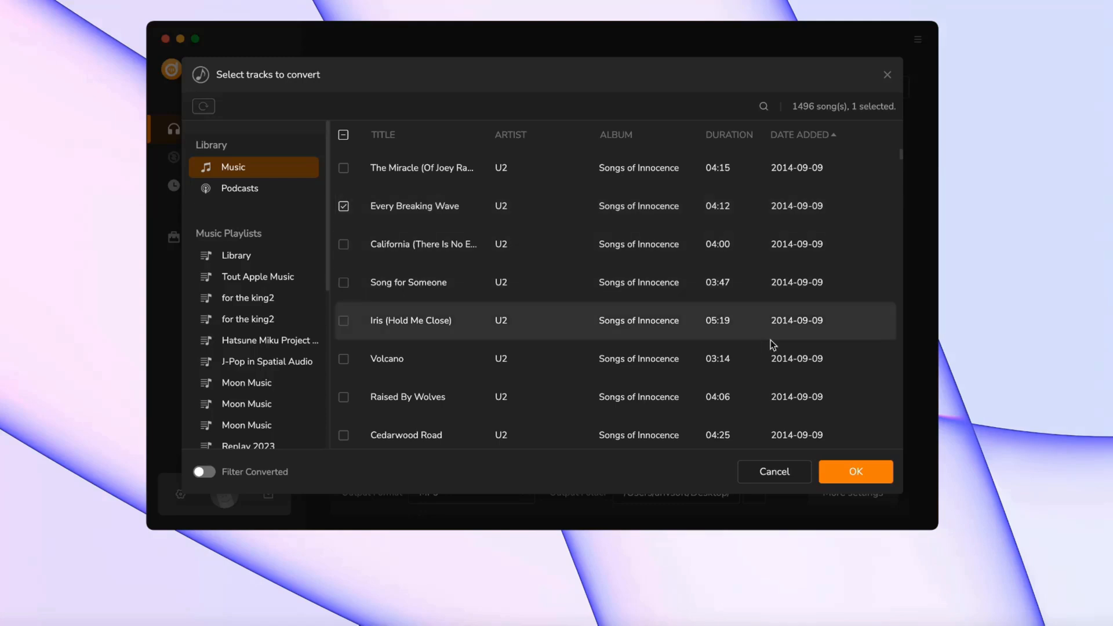
{"action": "mouse_move", "coordinate": [859, 488]}
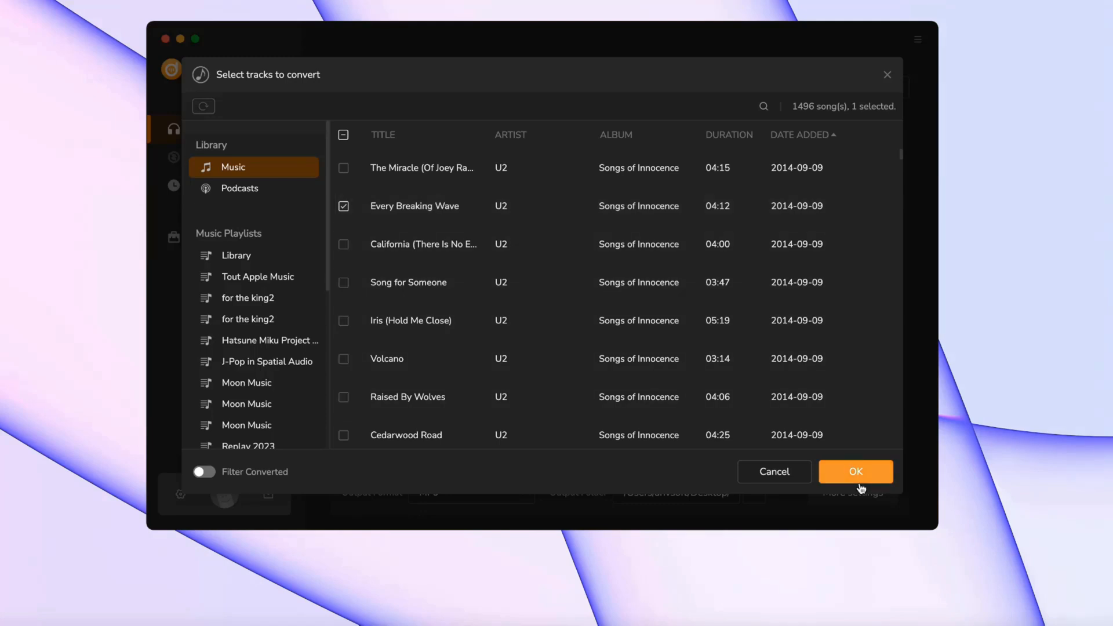
{"action": "left_click", "coordinate": [854, 472]}
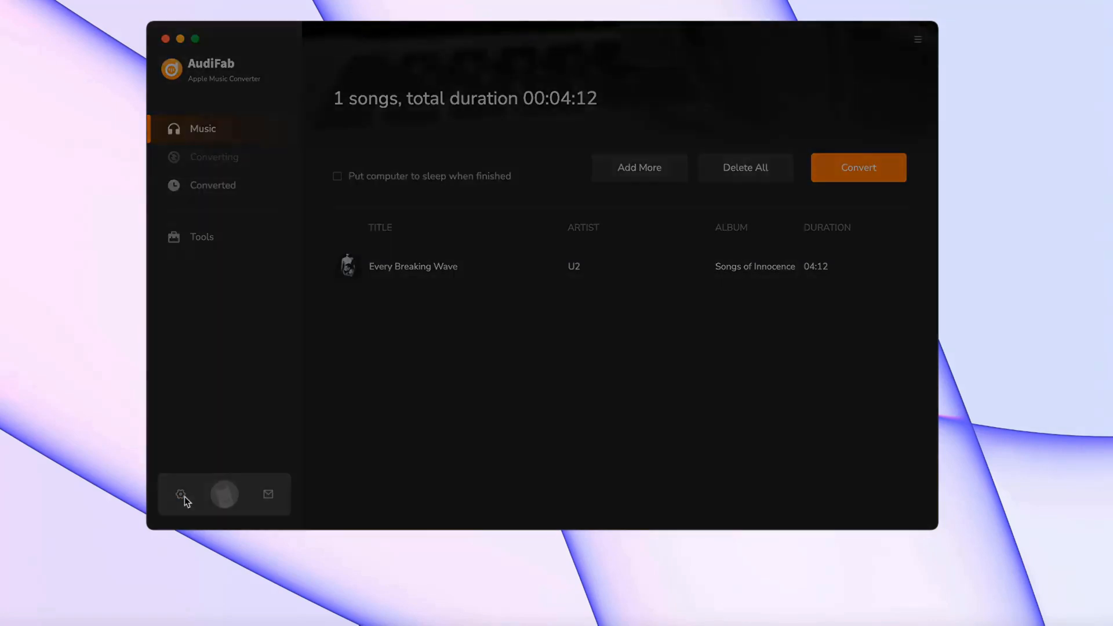
{"action": "left_click", "coordinate": [181, 494]}
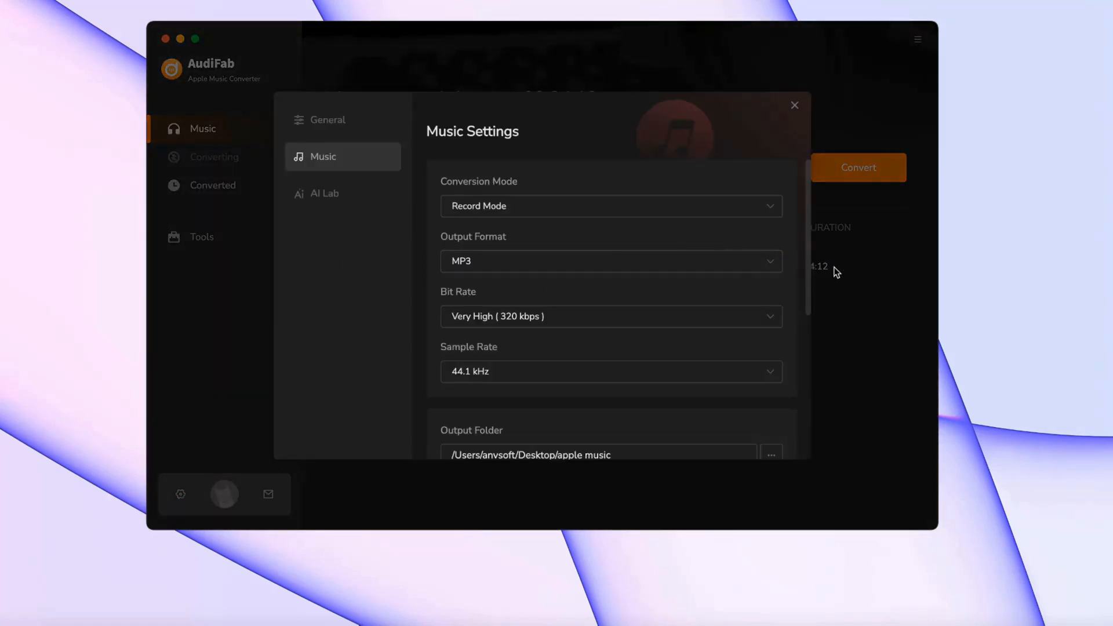
{"action": "scroll", "scroll_direction": "down", "scroll_amount": 3}
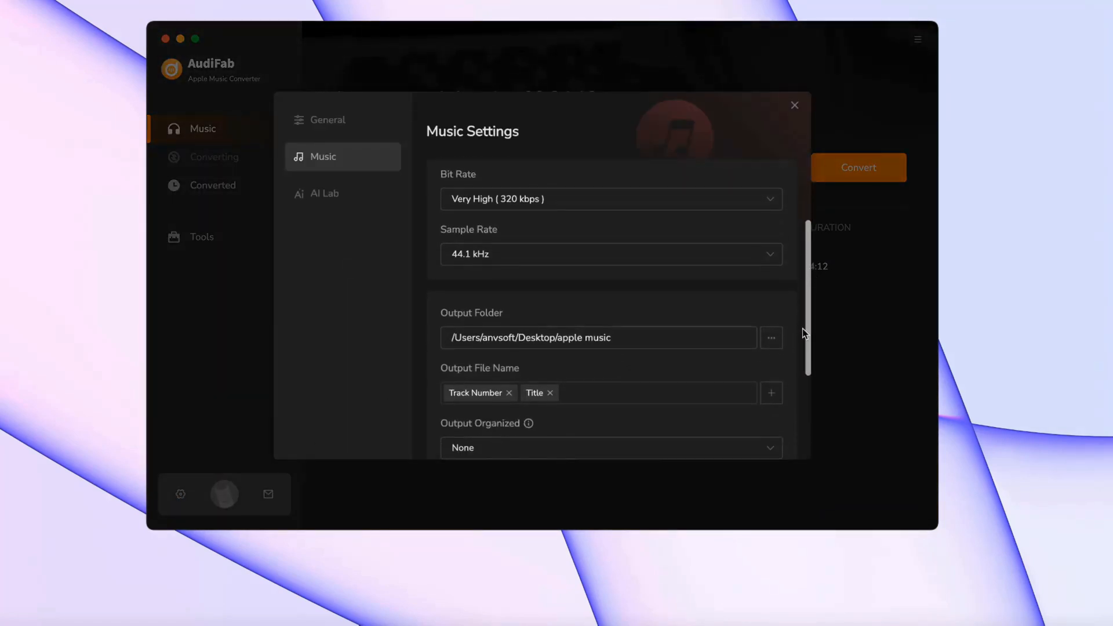
{"action": "scroll", "scroll_direction": "down", "scroll_amount": 3}
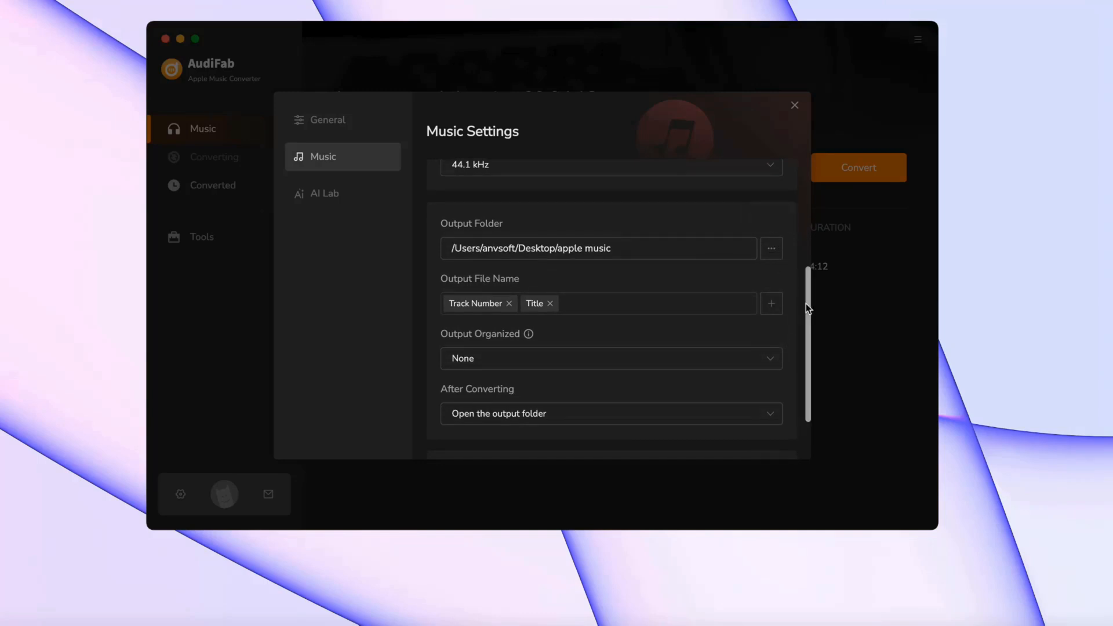
{"action": "scroll", "scroll_direction": "down", "scroll_amount": 3}
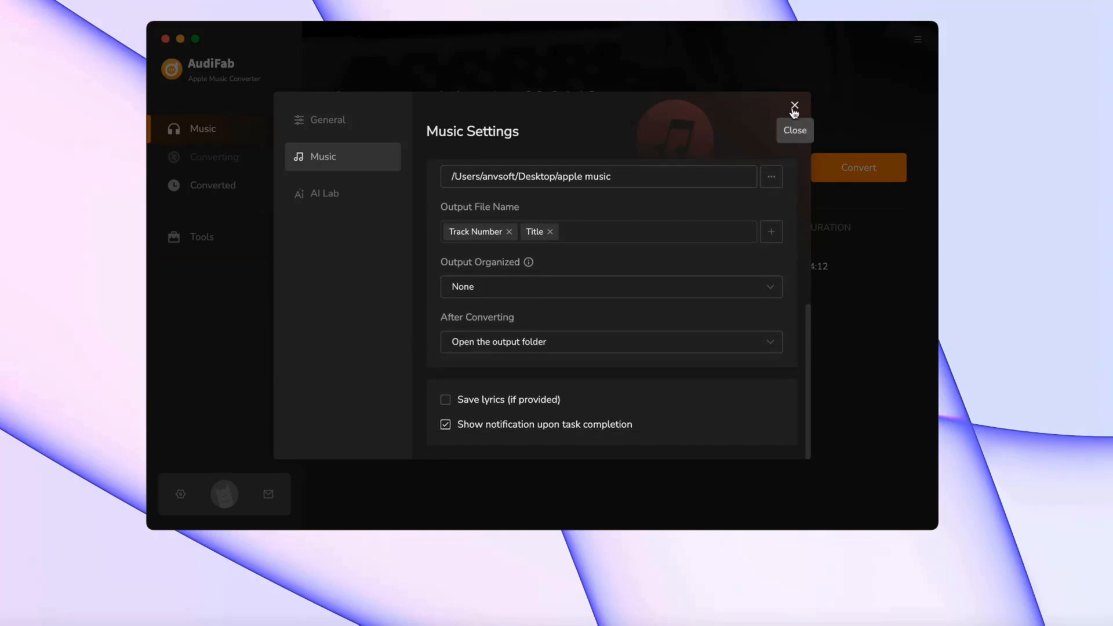
{"action": "left_click", "coordinate": [795, 106]}
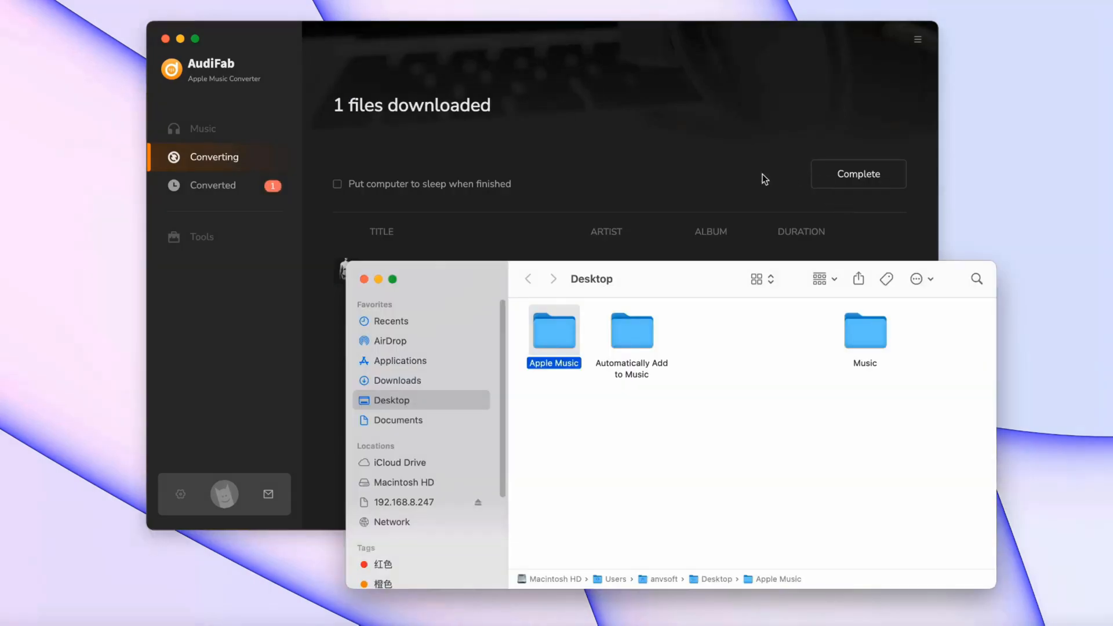
Show the Desktop Apple Music folder holding 02 Every Breaking Wave.mp3 and complete the task
{"action": "double_click", "coordinate": [554, 330]}
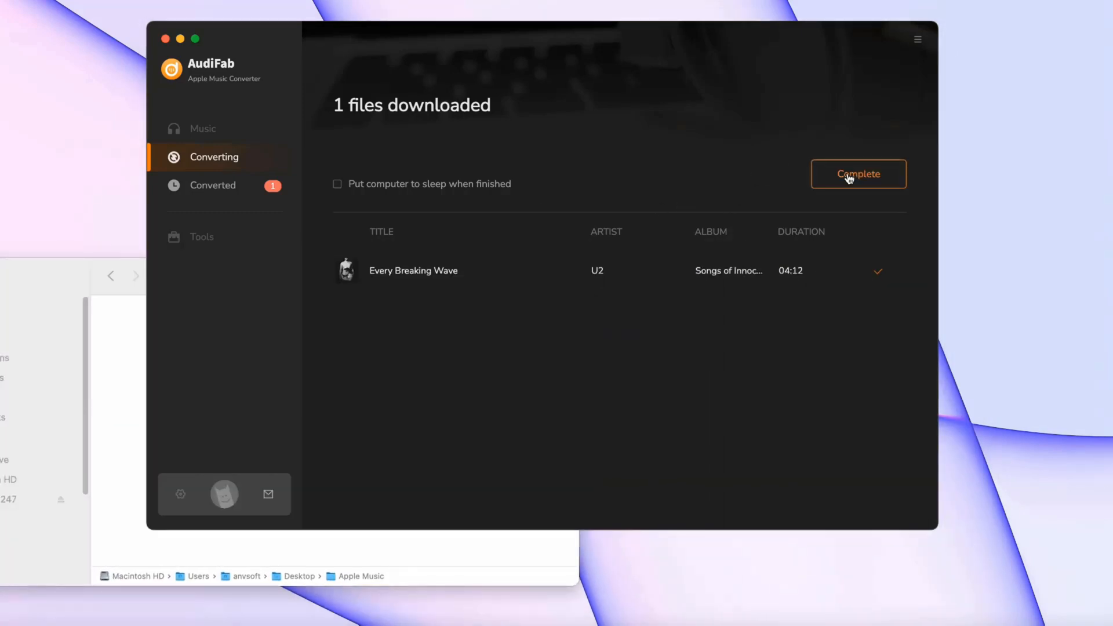
{"action": "left_click", "coordinate": [858, 174]}
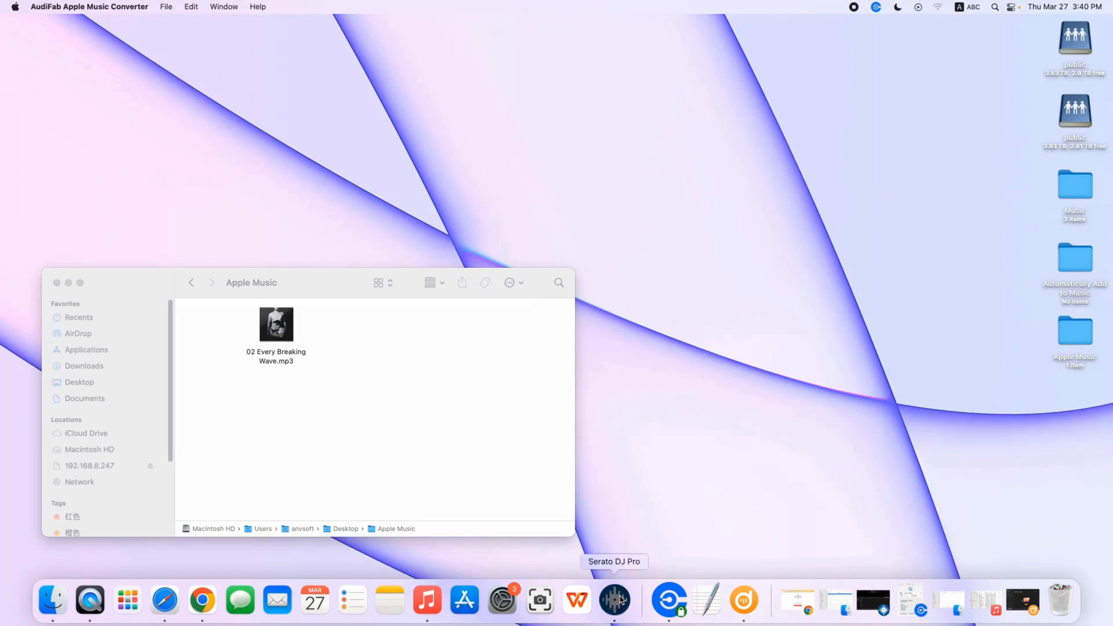
Launch Serato DJ Pro from the Dock with its empty track library
{"action": "left_click", "coordinate": [615, 600]}
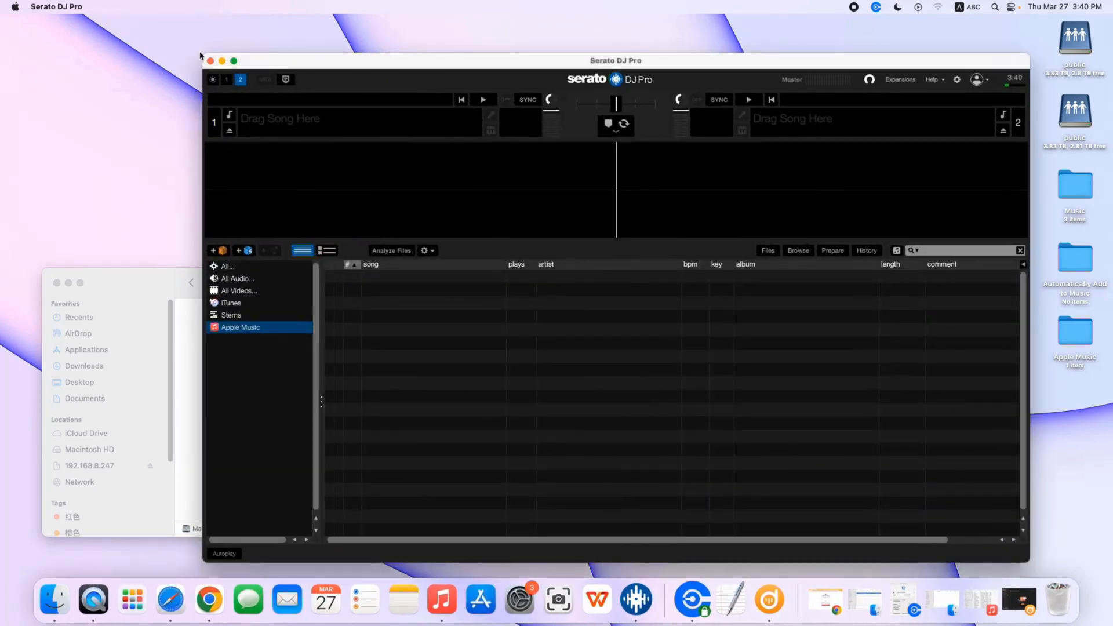